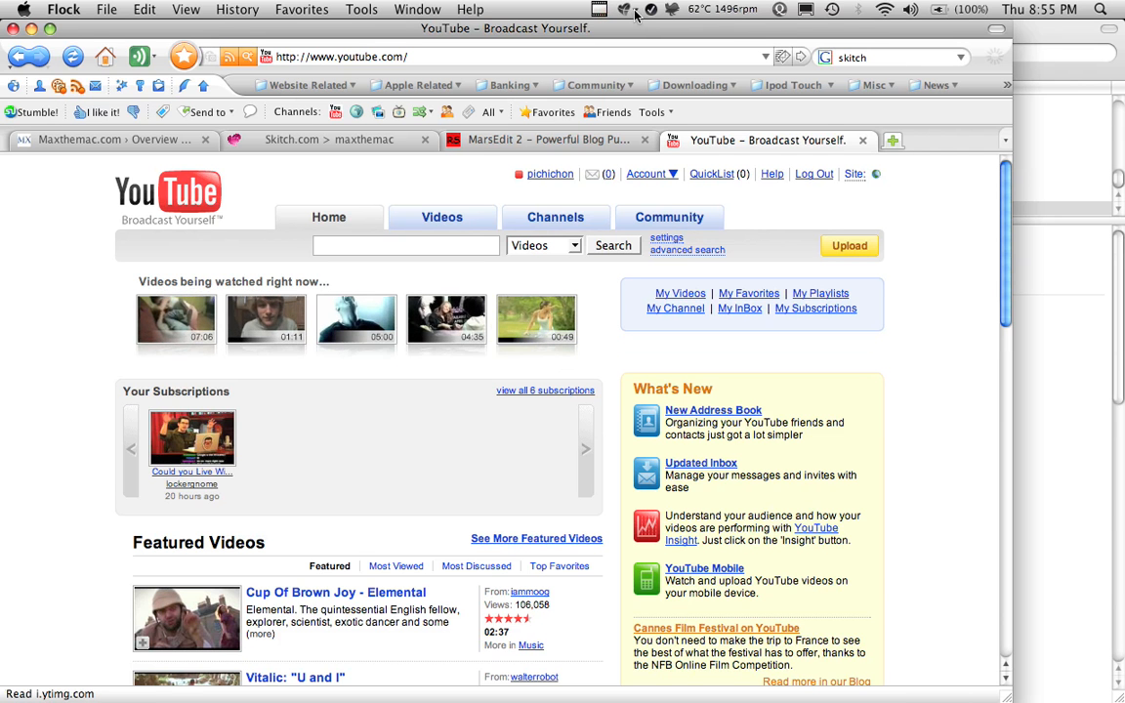
Bring up Skitch's snapshot choices: crosshair, fullscreen or camera.
{"action": "left_click", "coordinate": [625, 8]}
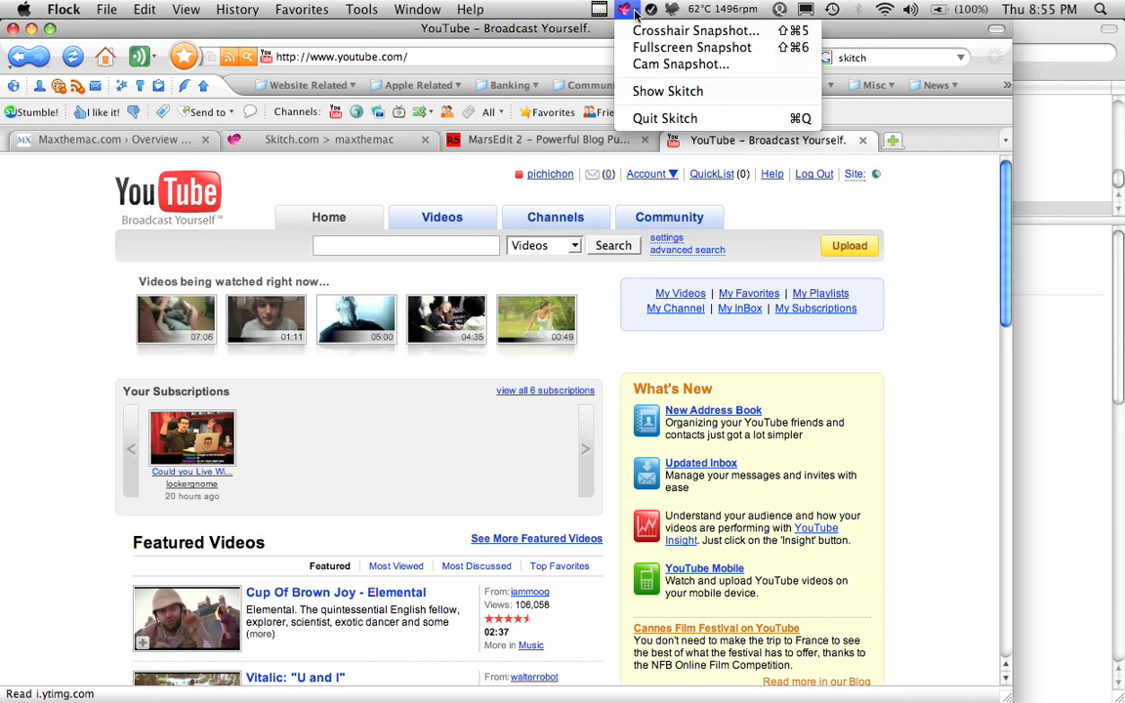
{"action": "mouse_move", "coordinate": [695, 31]}
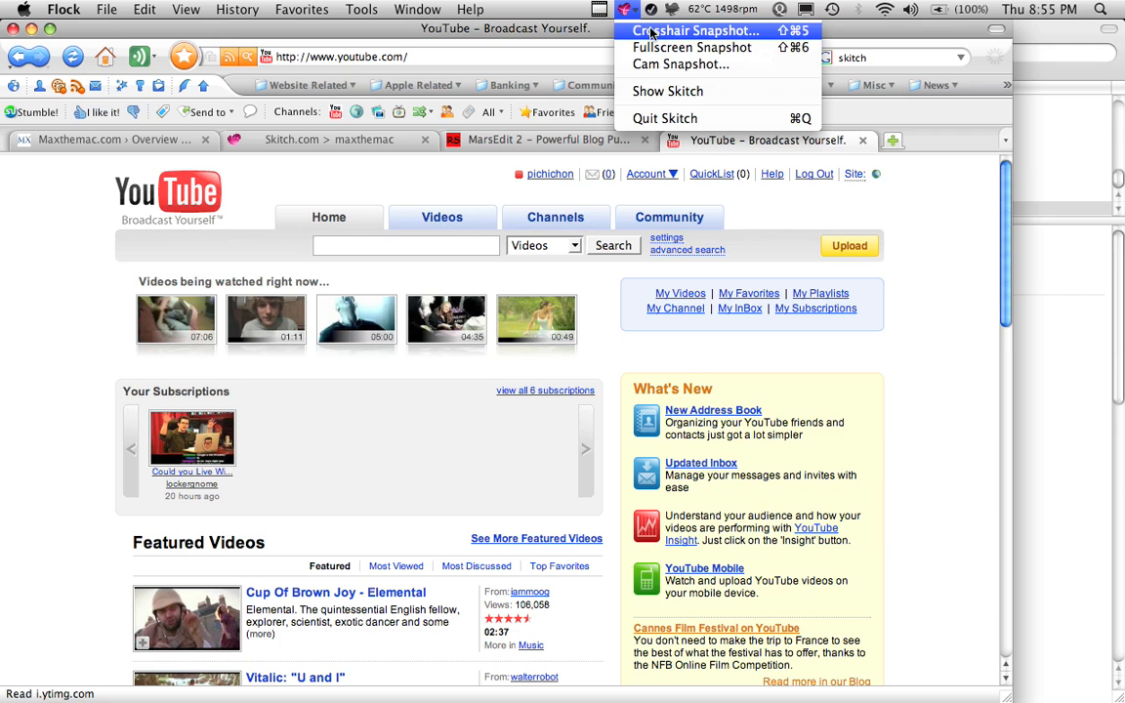
{"action": "mouse_move", "coordinate": [691, 47]}
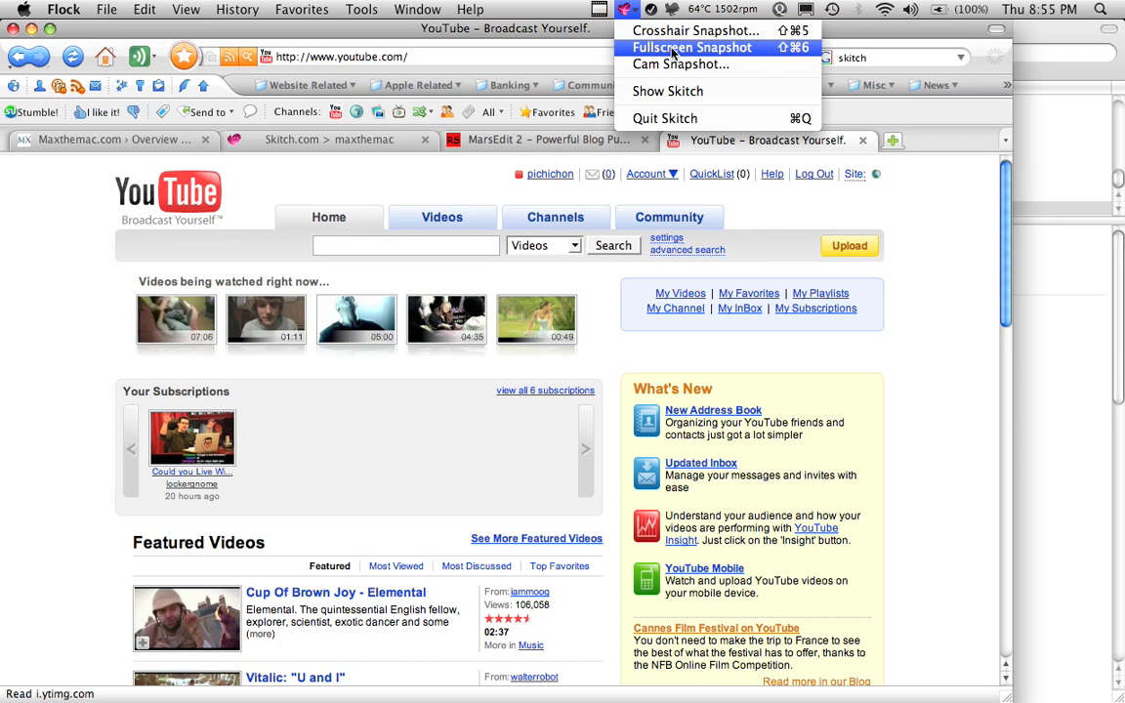
{"action": "mouse_move", "coordinate": [680, 62]}
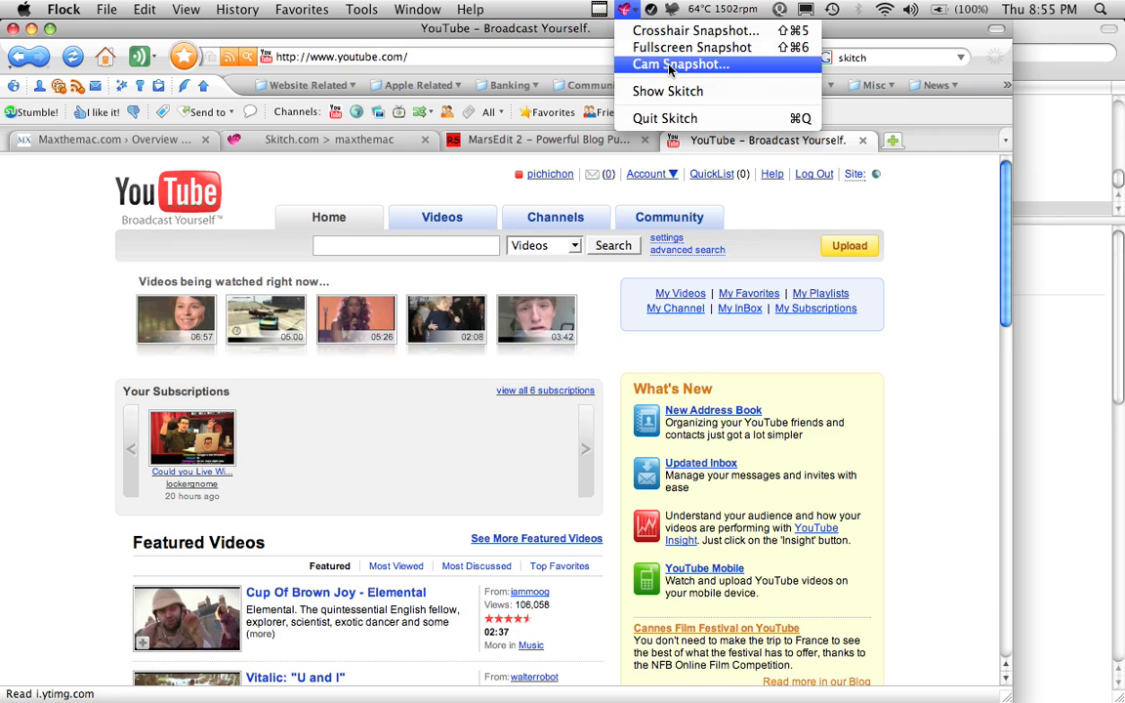
{"action": "mouse_move", "coordinate": [692, 47]}
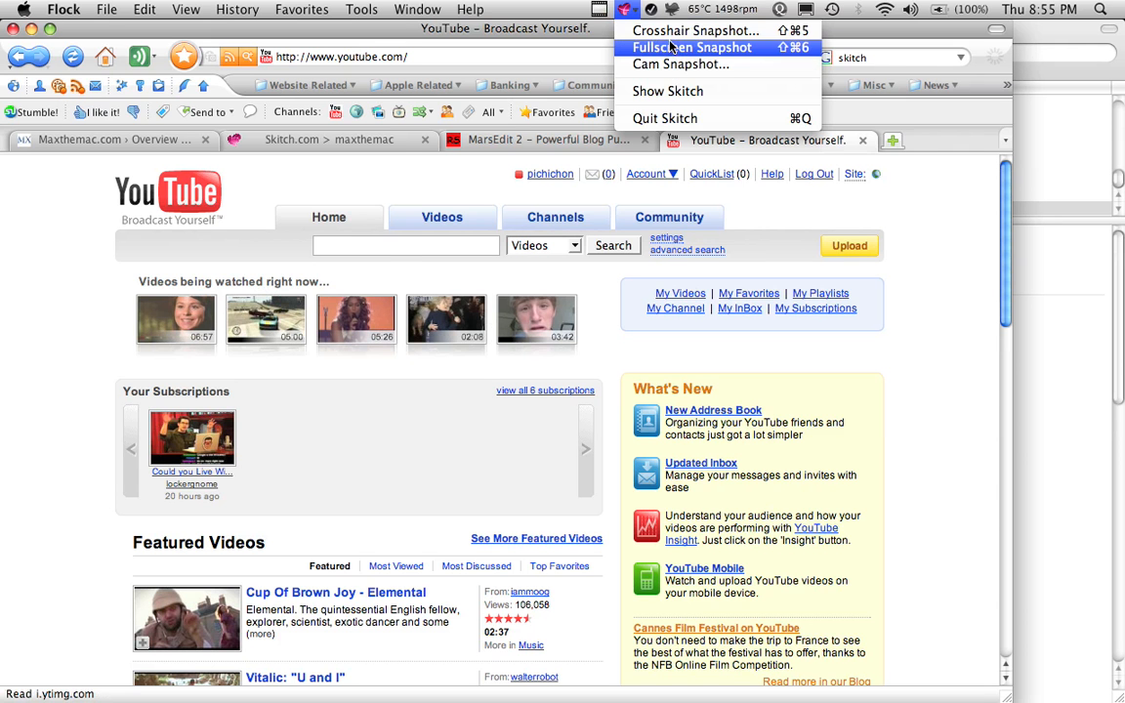
{"action": "mouse_move", "coordinate": [695, 31]}
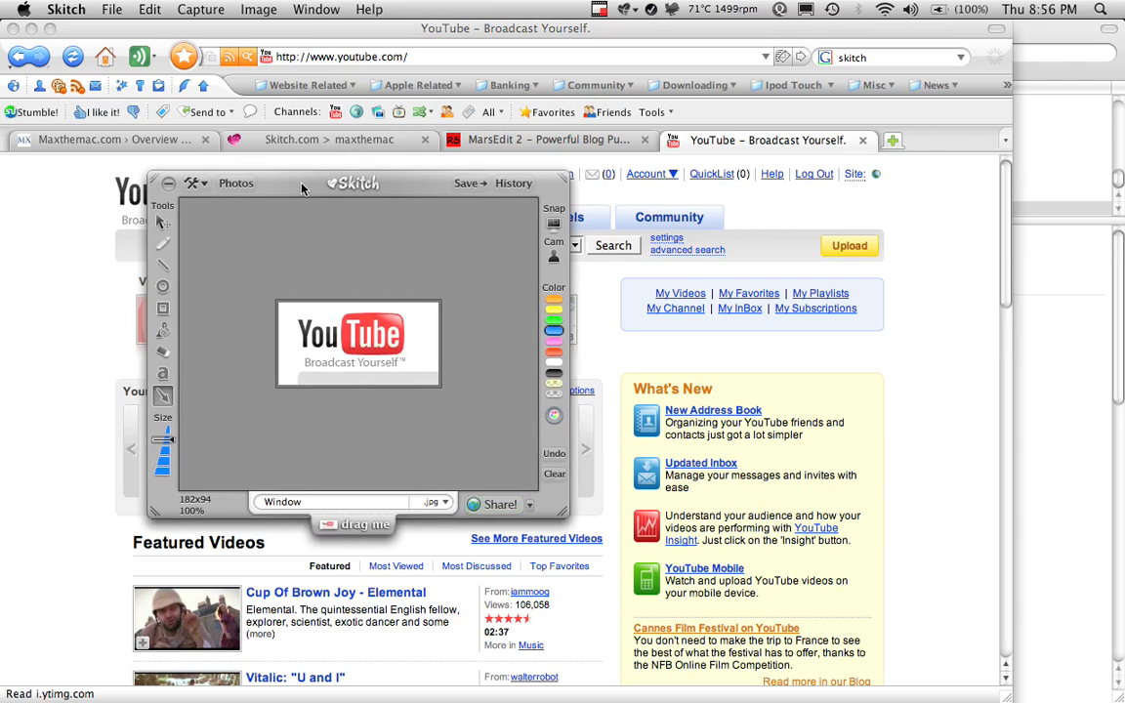
Replace the snapshot's default name 'Window' with 'Youtu' in the filename field.
{"action": "left_click_drag", "start_coordinate": [351, 183], "coordinate": [504, 188]}
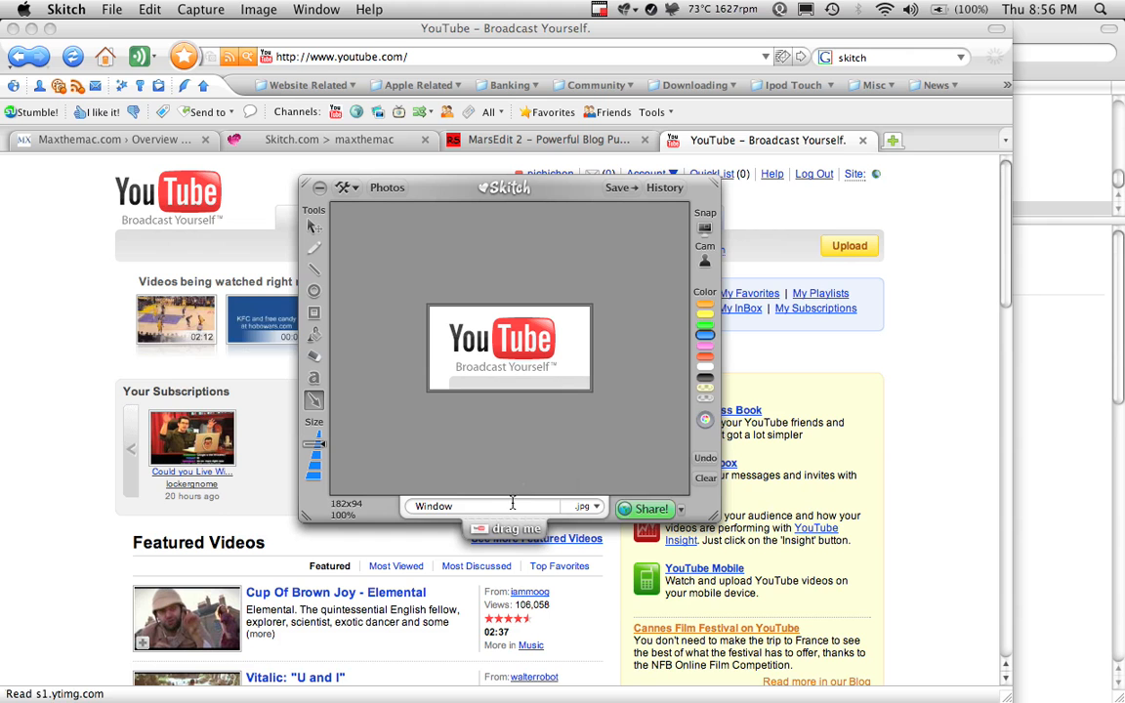
{"action": "left_click", "coordinate": [478, 505]}
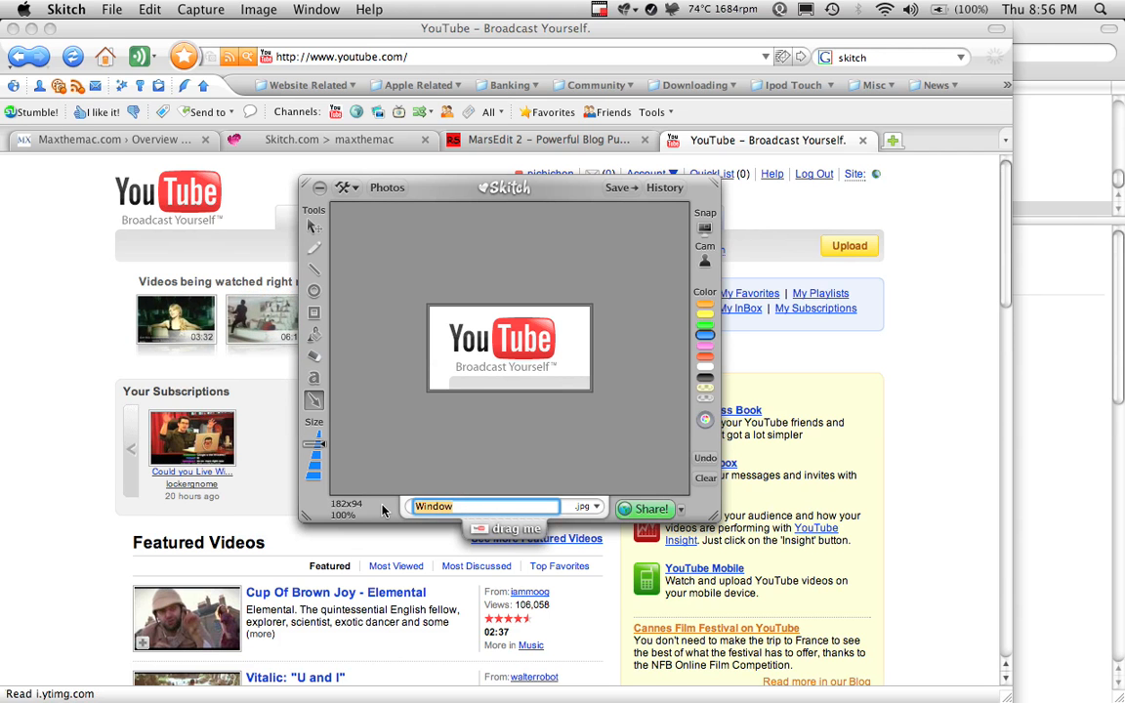
{"action": "type", "text": "Youtu"}
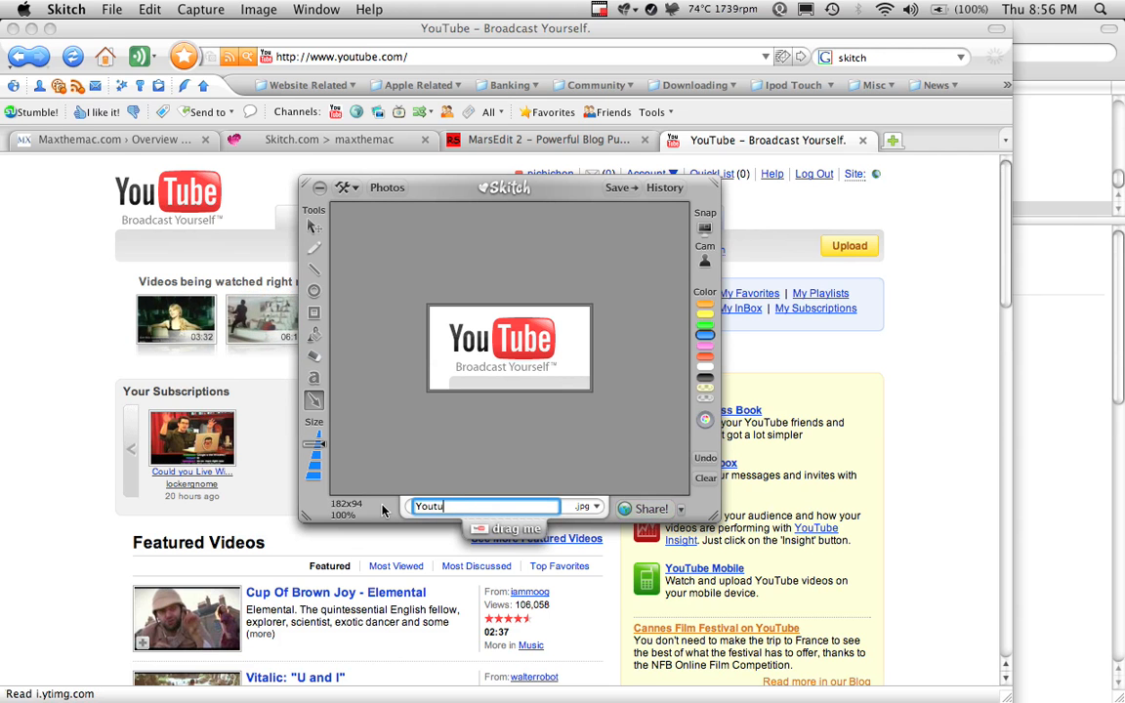